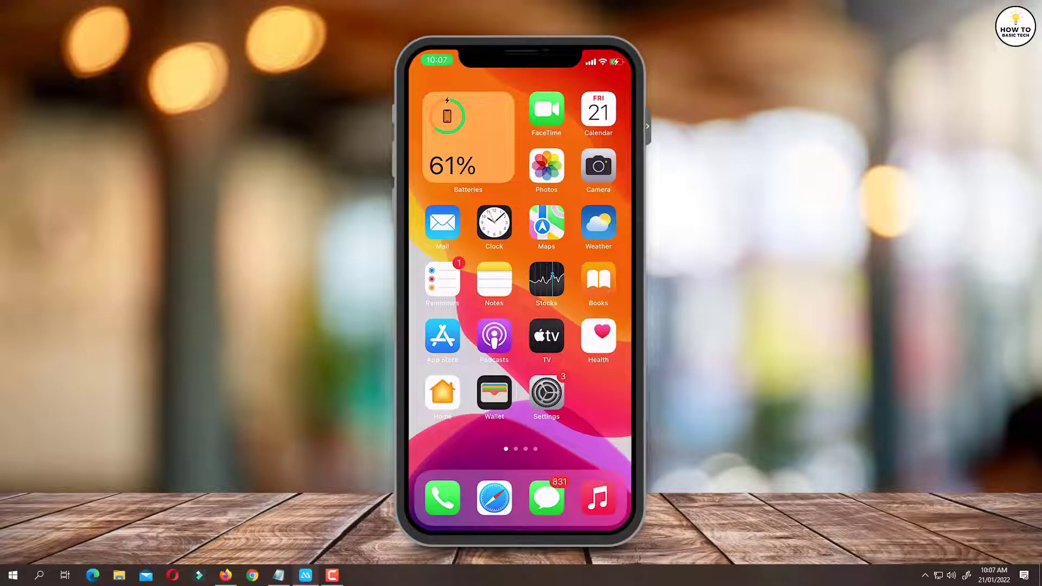
# Go to Settings > Apple ID > Subscriptions to load the account's subscription list.
pyautogui.click(546, 393)
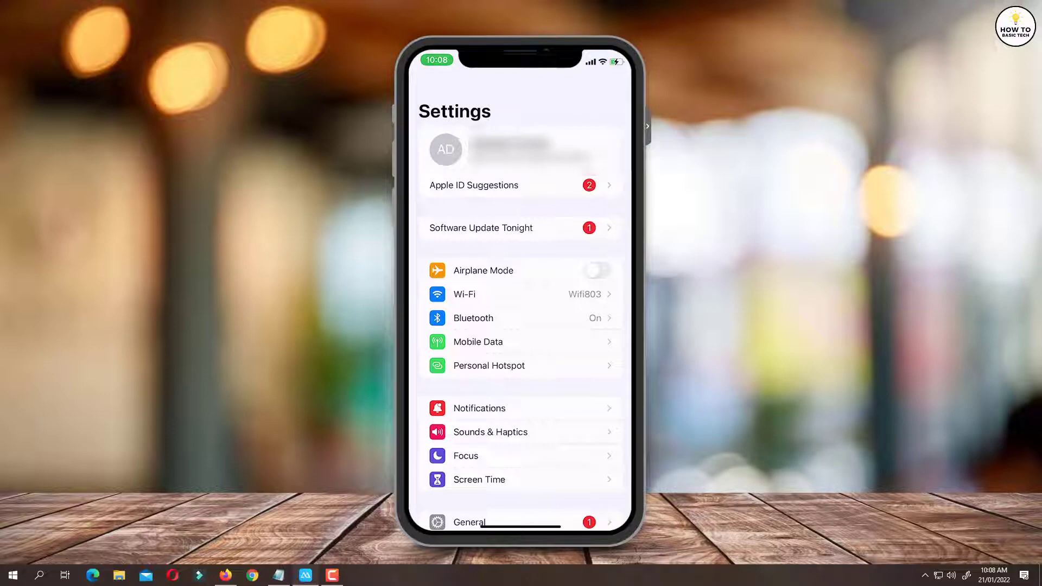
pyautogui.click(520, 148)
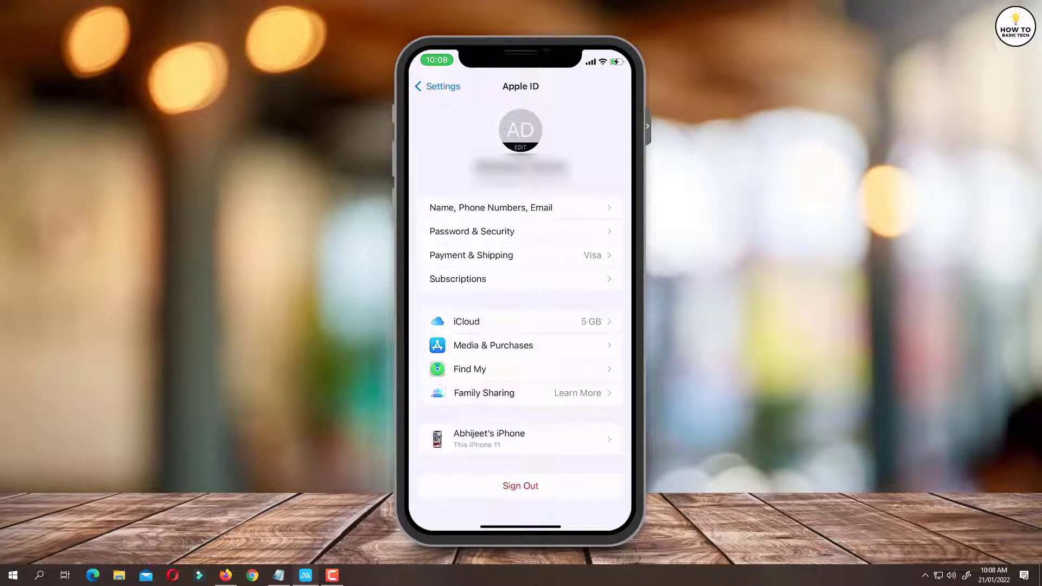
pyautogui.click(520, 278)
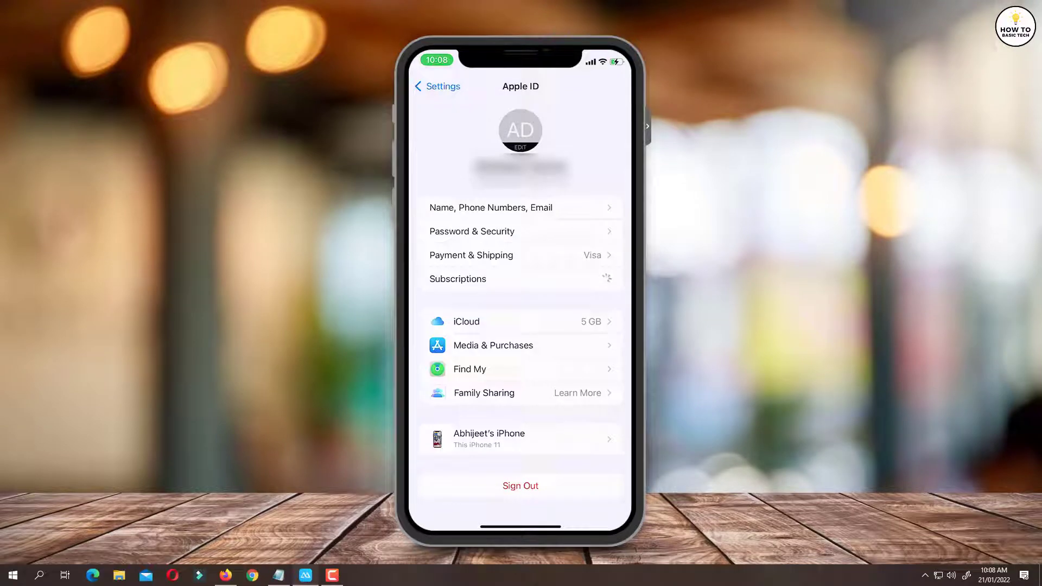
# Show the Apple TV+ Edit Subscription page with the ₹99 monthly plan renewing 03 Feb 2022.
pyautogui.click(456, 279)
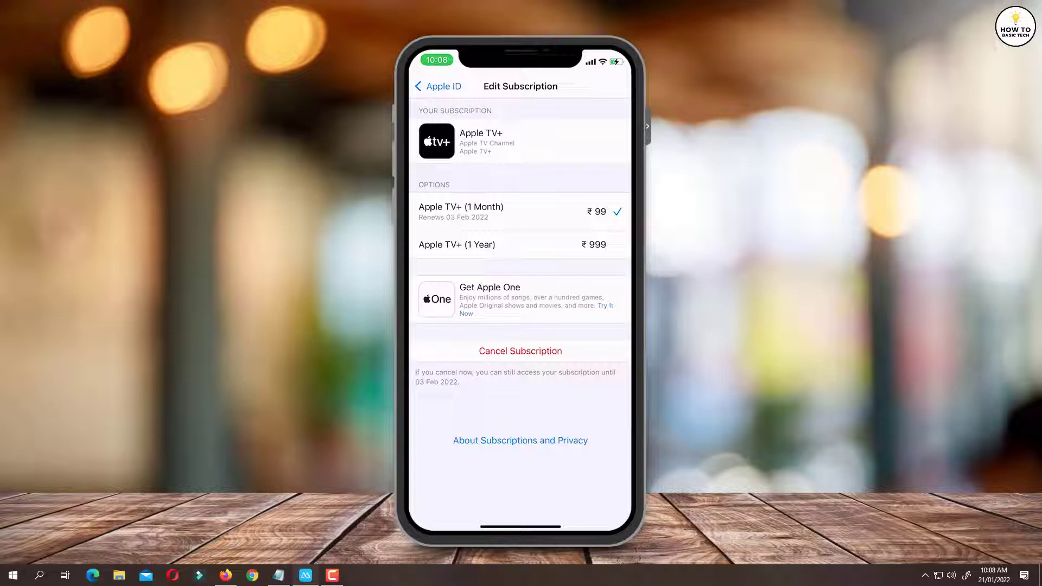
# Cancel the Apple TV+ subscription, reaching the Confirm Cancellation prompt (access until 03 Feb 2022).
pyautogui.click(520, 350)
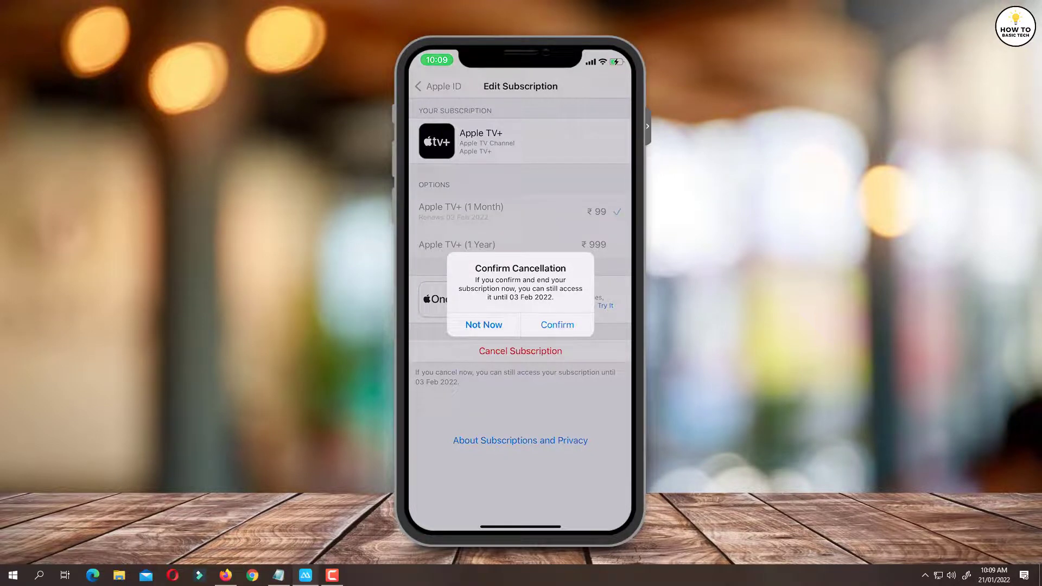
pyautogui.click(557, 324)
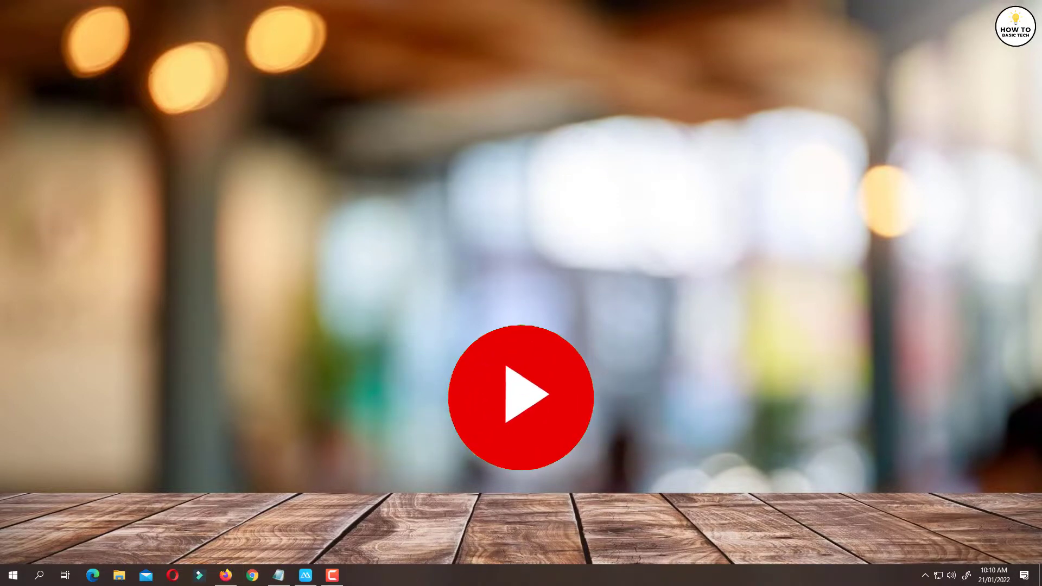
# Confirm the cancellation so Apple TV+ ends after 03 Feb 2022.
pyautogui.click(520, 395)
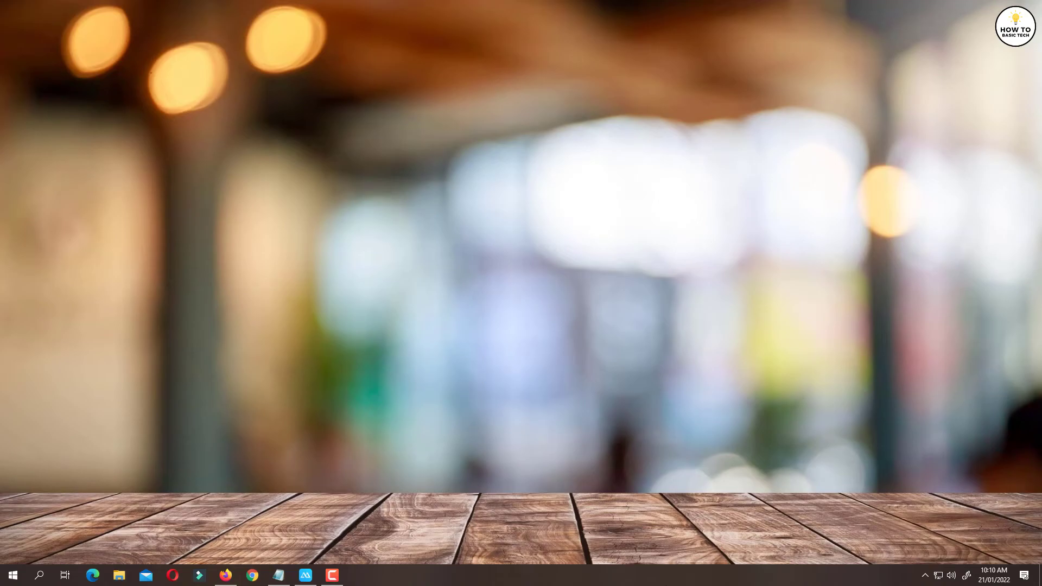